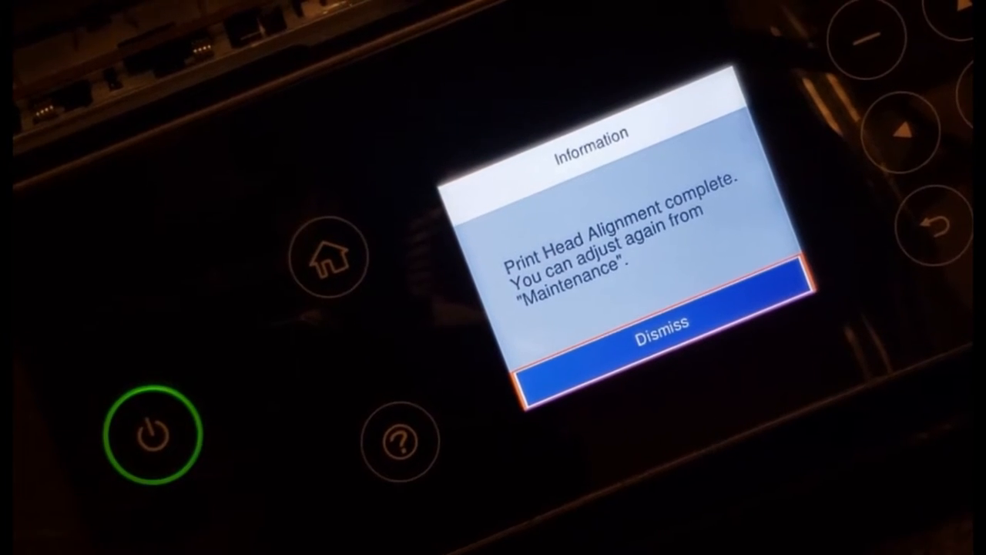
- Dismiss the Print Head Alignment complete message on the printer panel
click(659, 347)
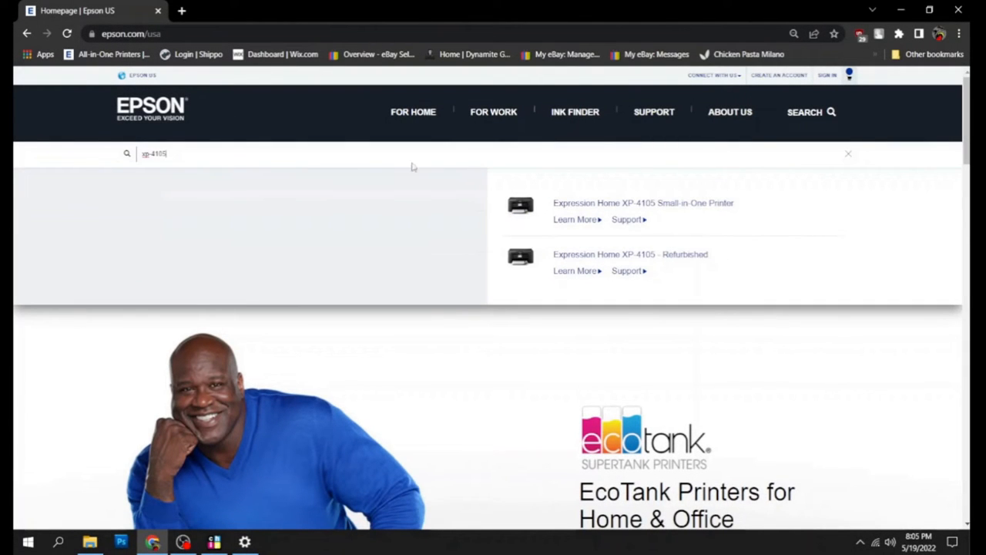
mouse_move(617, 216)
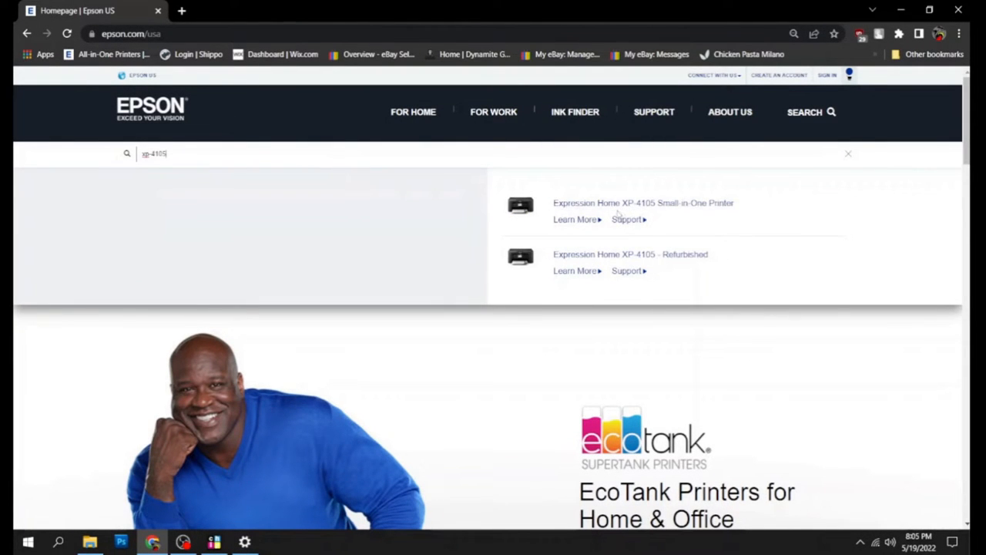
mouse_move(627, 219)
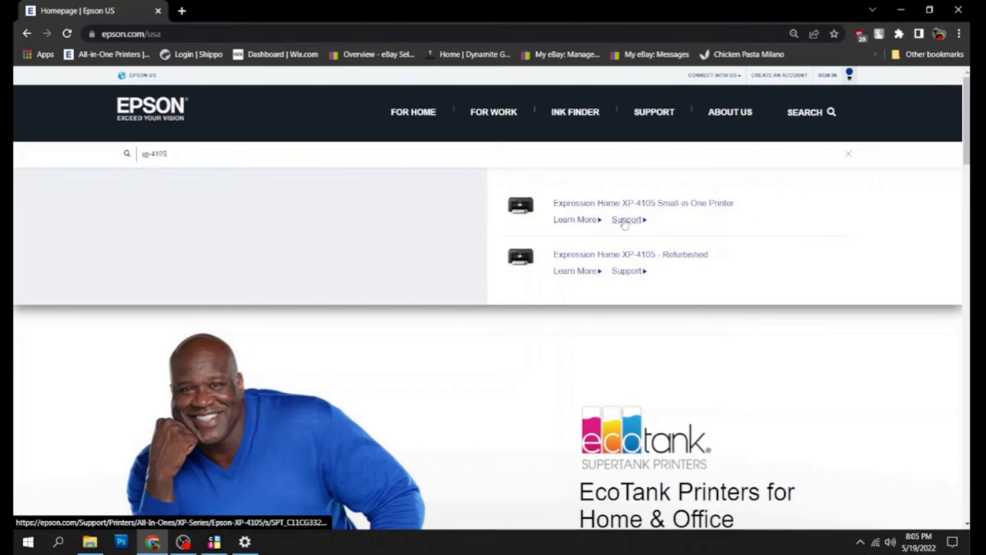
- Open the Support link for the Expression Home XP-4105 Small-in-One Printer
click(626, 219)
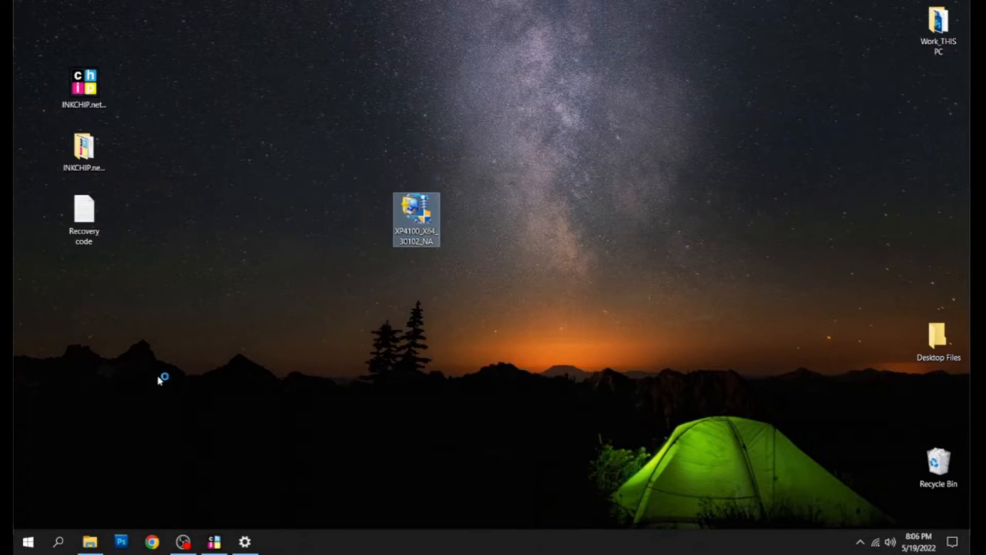
- Install the XP-4100 Series driver and open its printing preferences from the tray icon
double_click(416, 219)
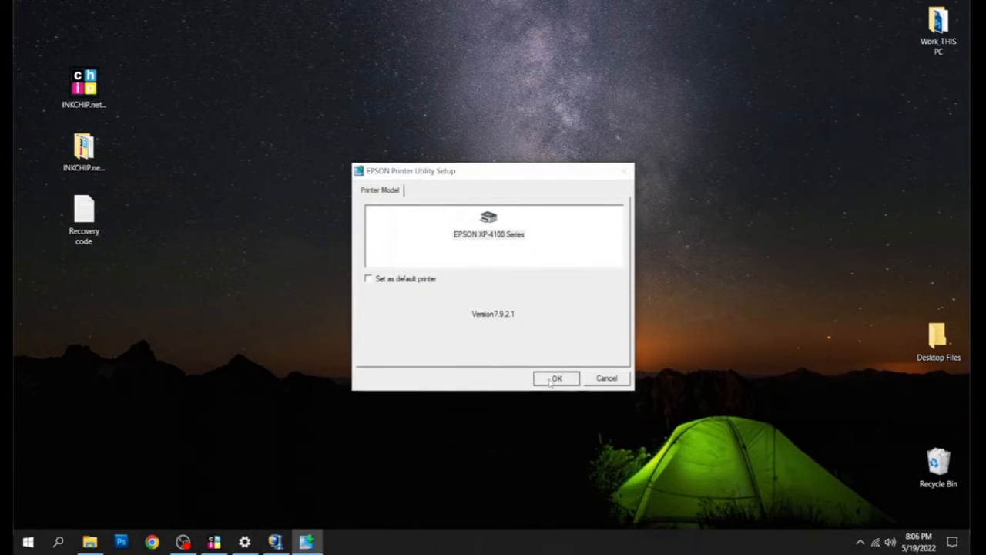
click(556, 378)
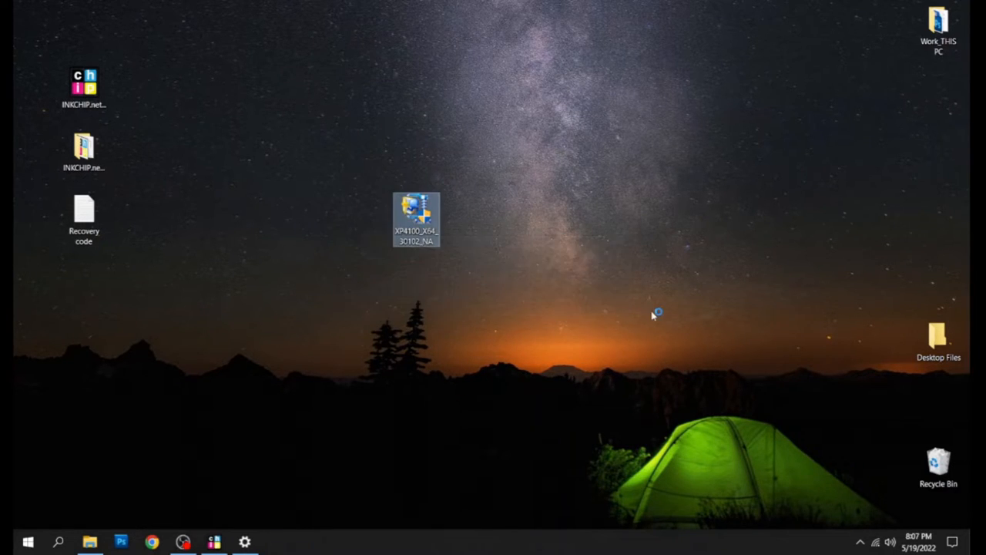
click(860, 541)
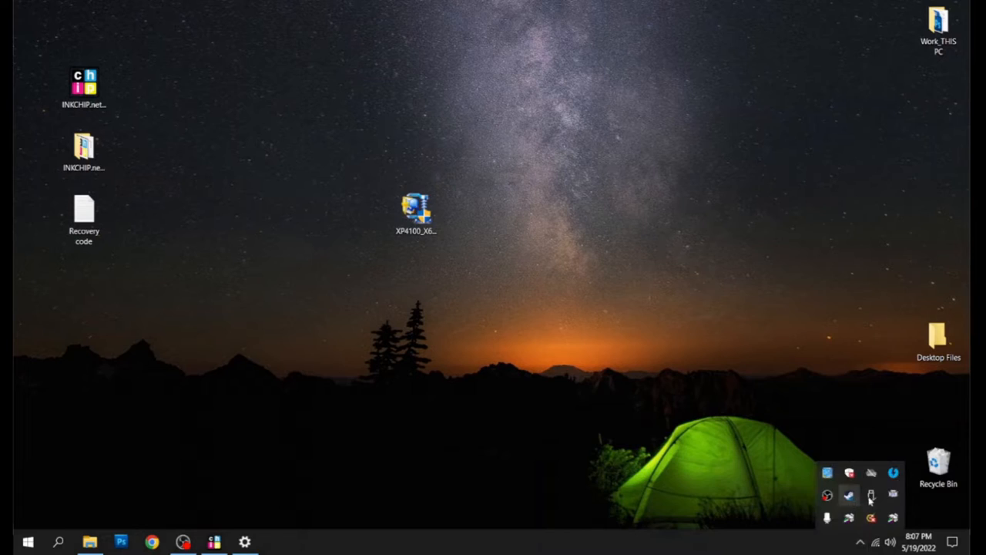
mouse_move(894, 518)
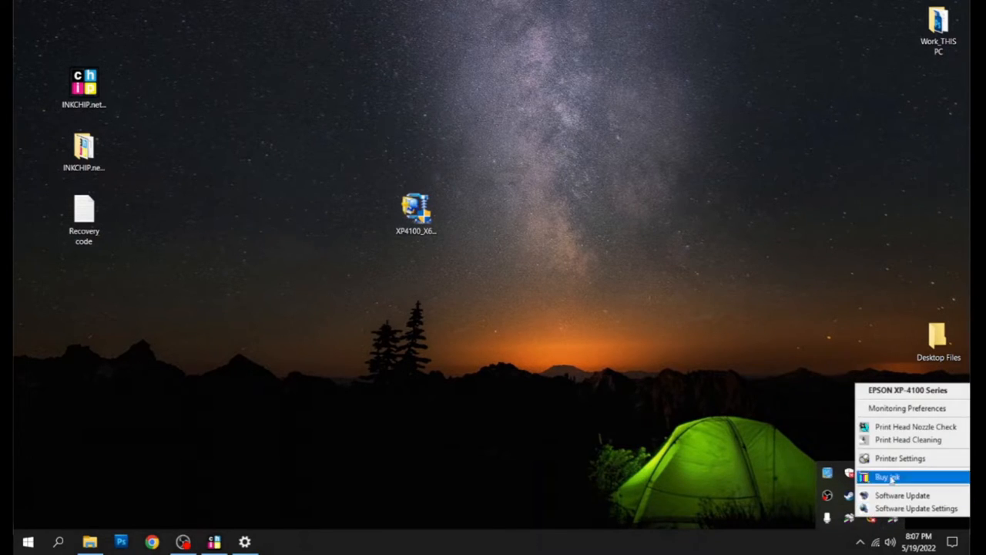
click(900, 458)
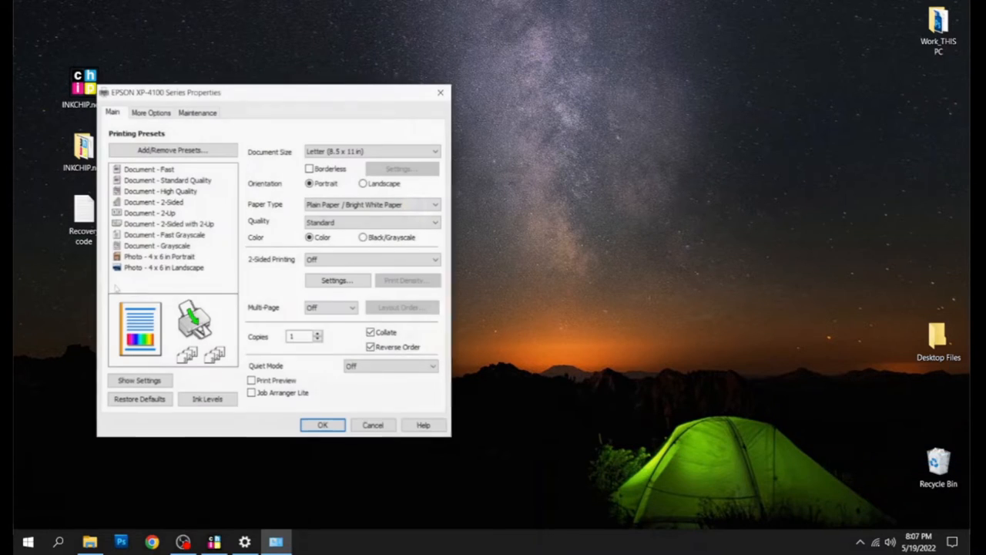
- Set Legal landscape on Presentation Paper Matte and enable Mirror Image
drag(274, 92, 493, 112)
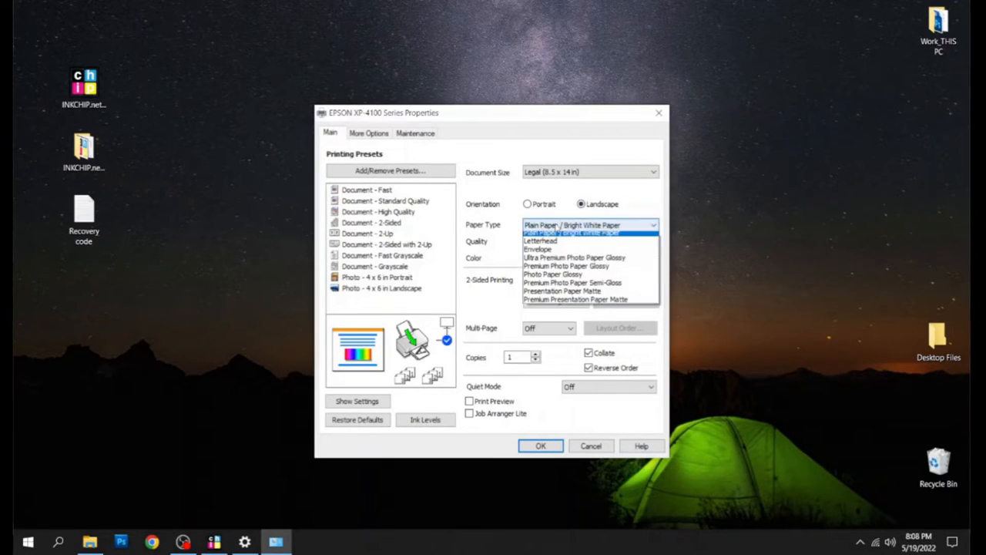
mouse_move(561, 296)
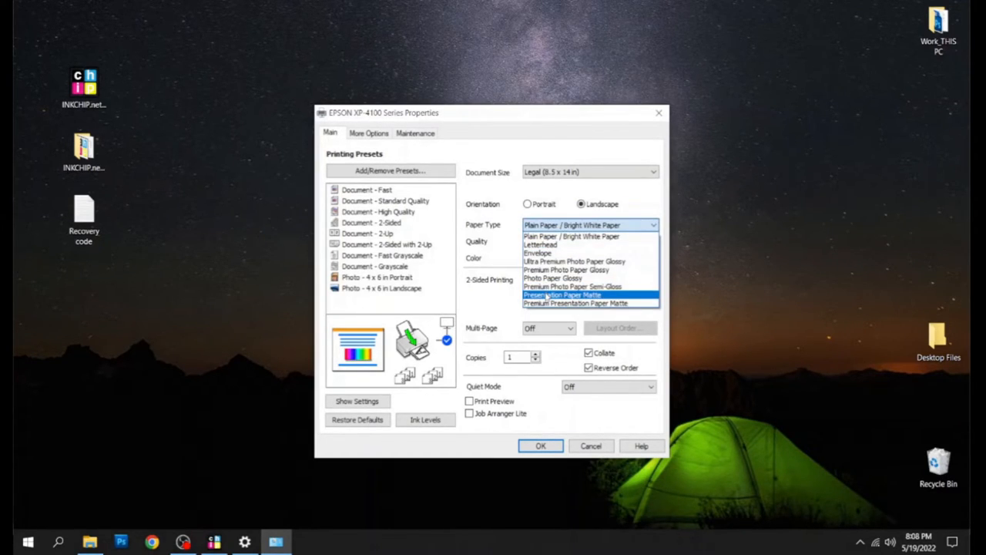
click(368, 132)
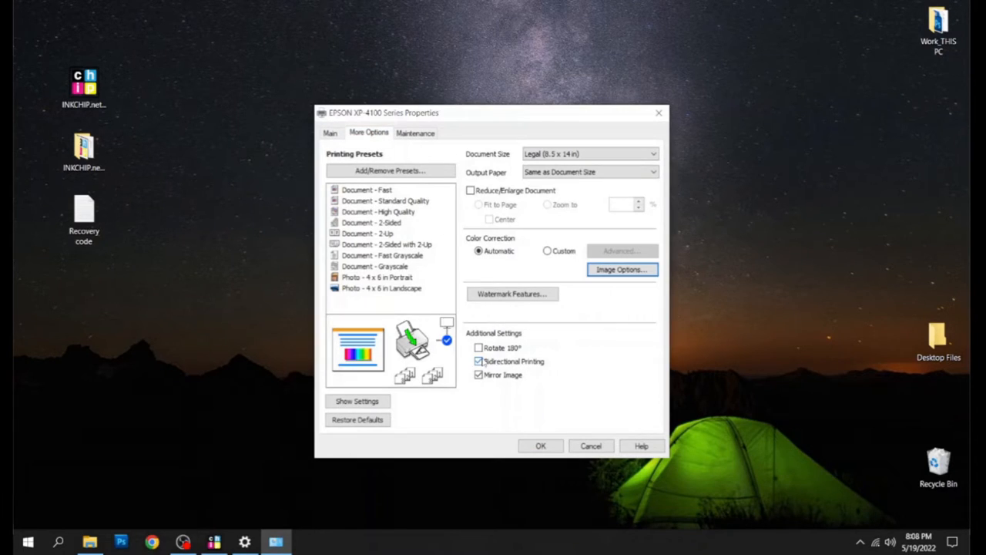
- Turn off bidirectional printing and set Color Correction to Custom
click(478, 360)
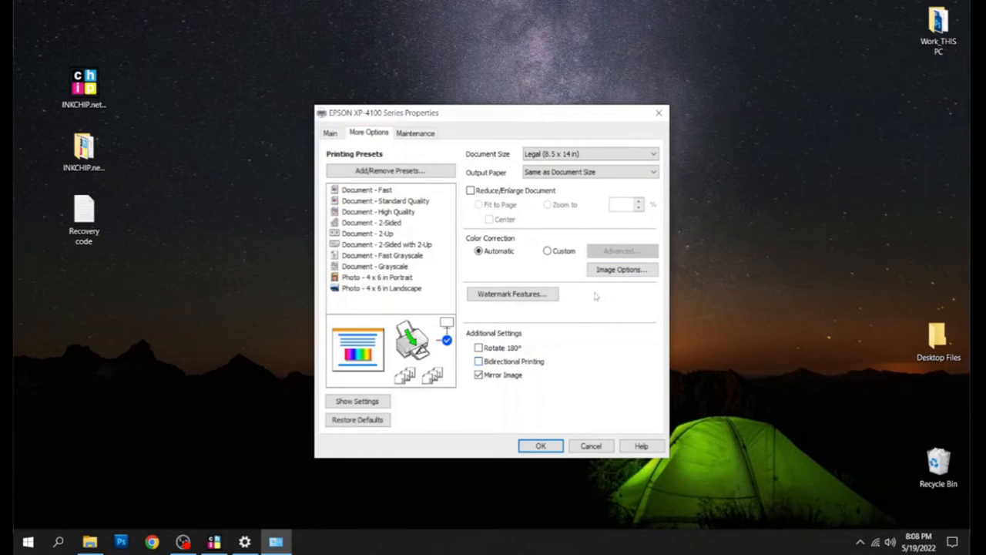
mouse_move(621, 268)
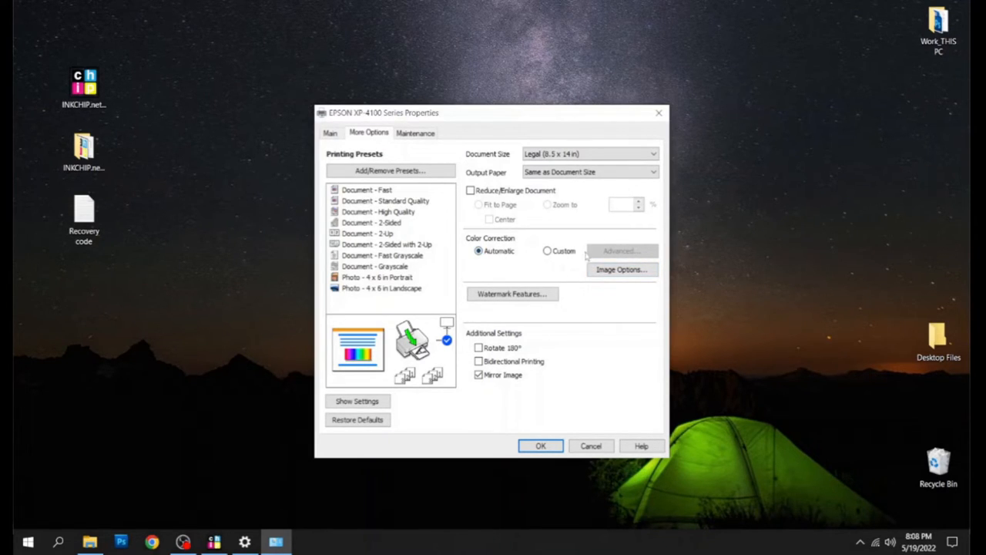
click(547, 250)
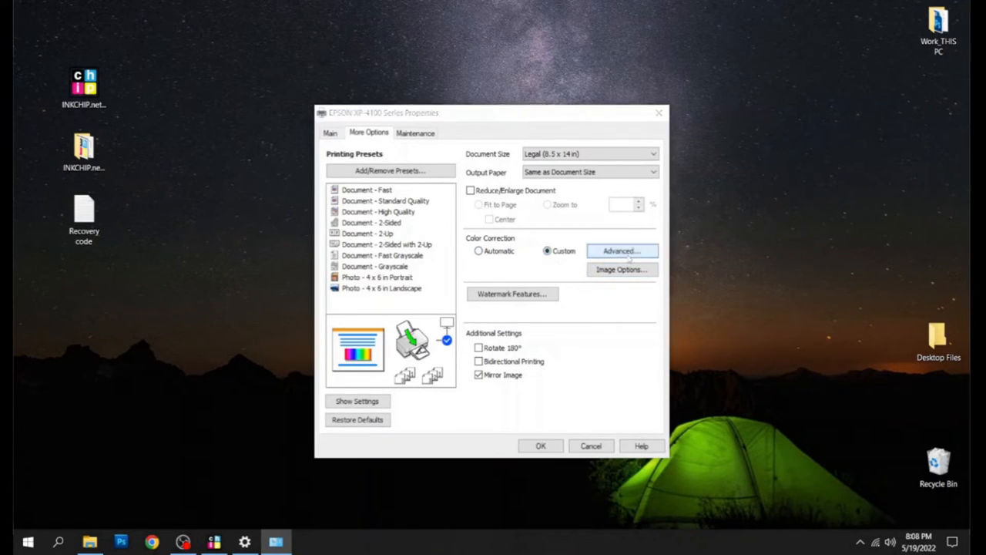
- Use slide bars for Epson Vivid with Cyan 2, Magenta -20, Yellow -15 and start naming the preset
click(621, 250)
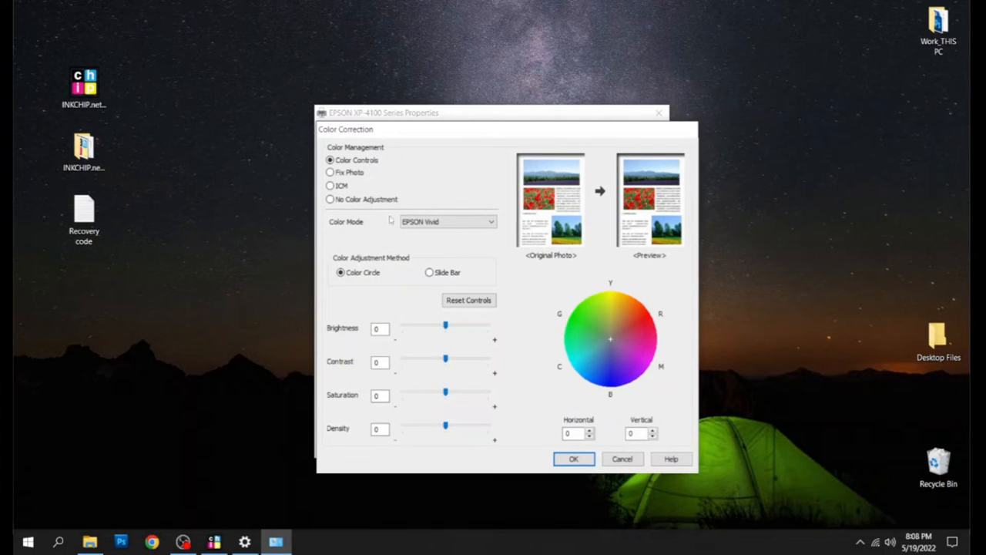
click(429, 271)
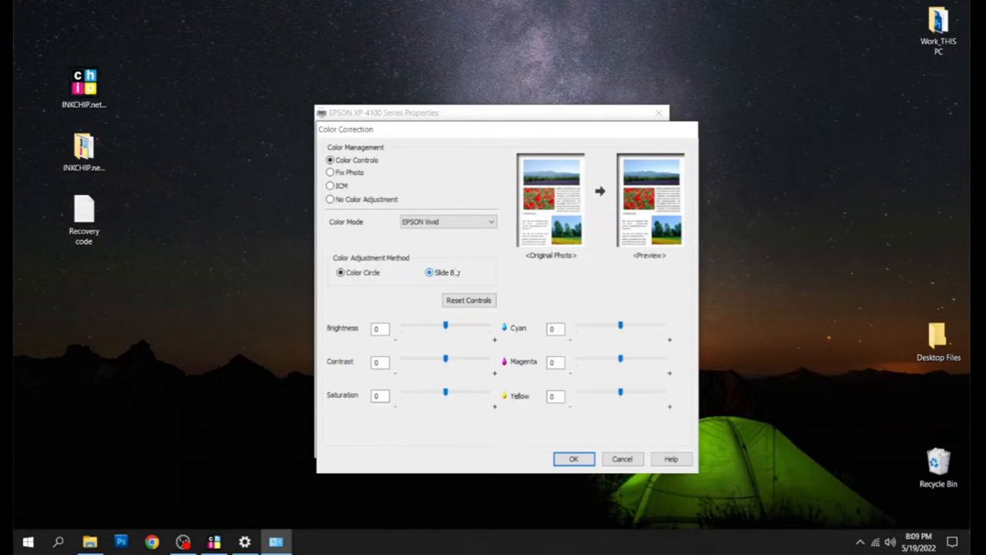
click(429, 272)
text(-15)
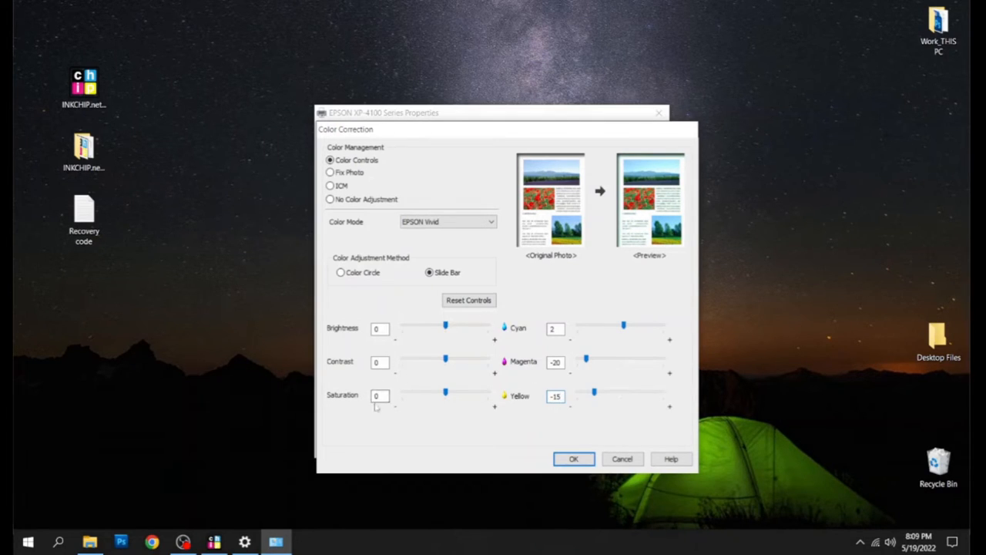
mouse_move(379, 375)
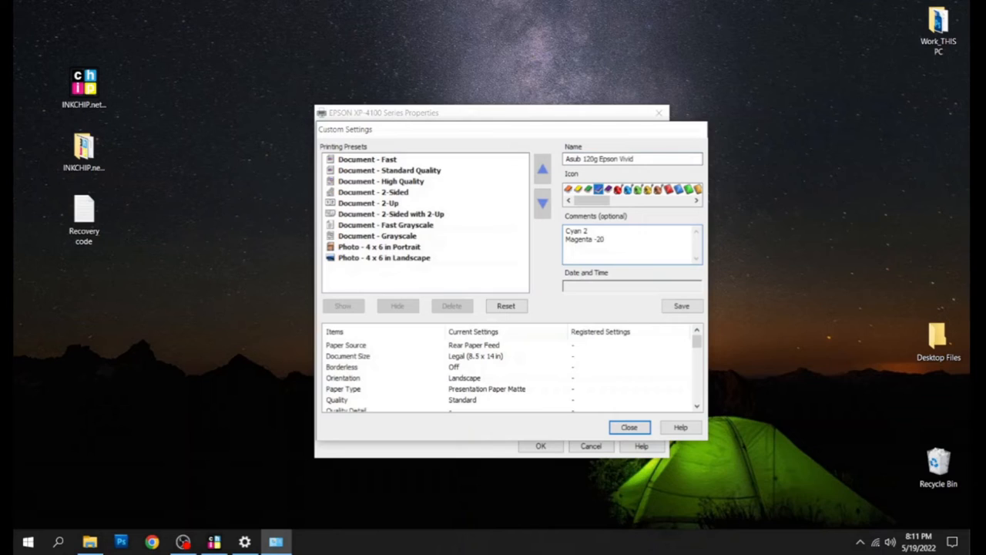
text(Yel)
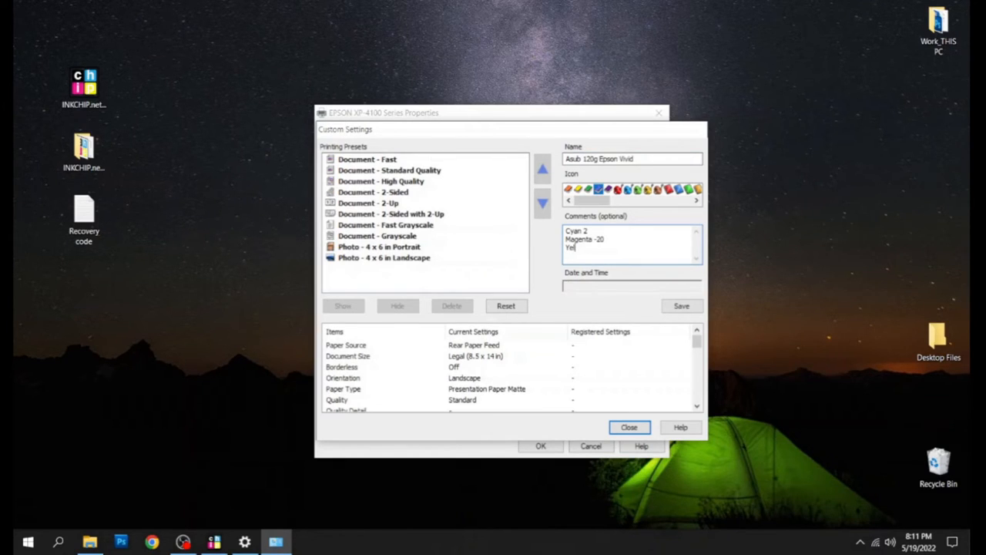